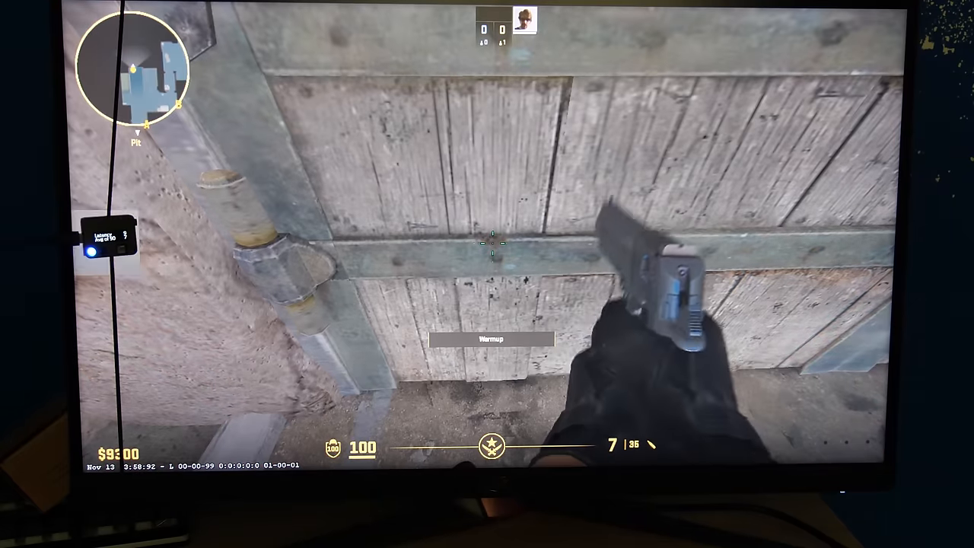
Fire one pistol shot at the wooden wall ahead with the latency monitor visible
click(487, 244)
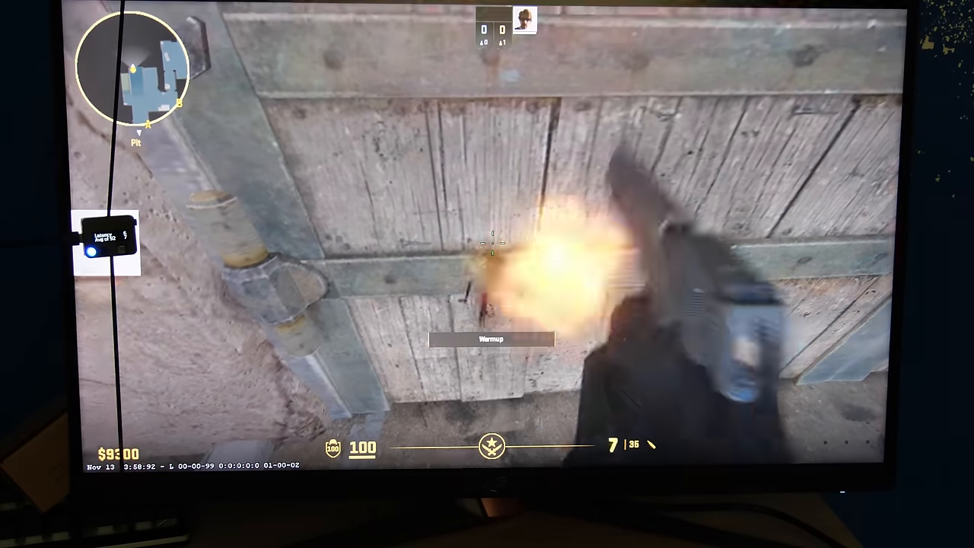